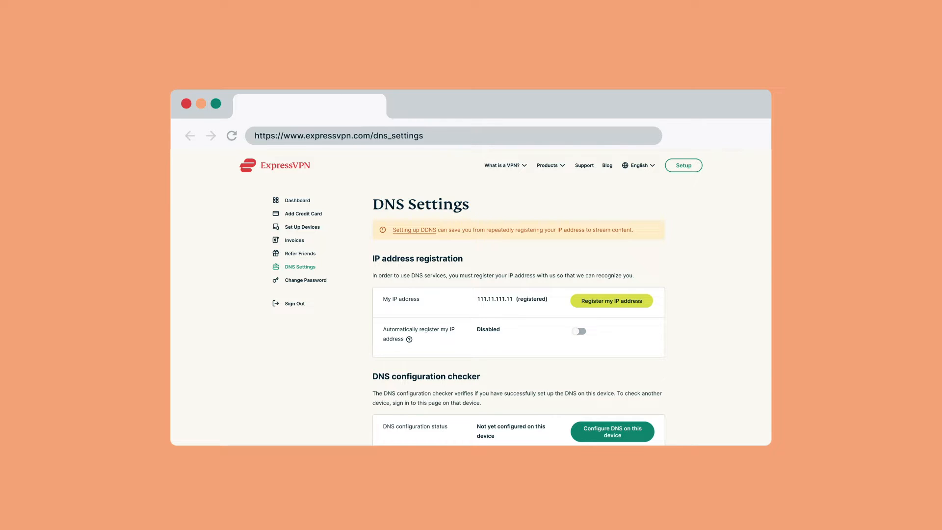
# Enable 'Automatically register my IP address' on the DNS Settings page.
pyautogui.click(578, 331)
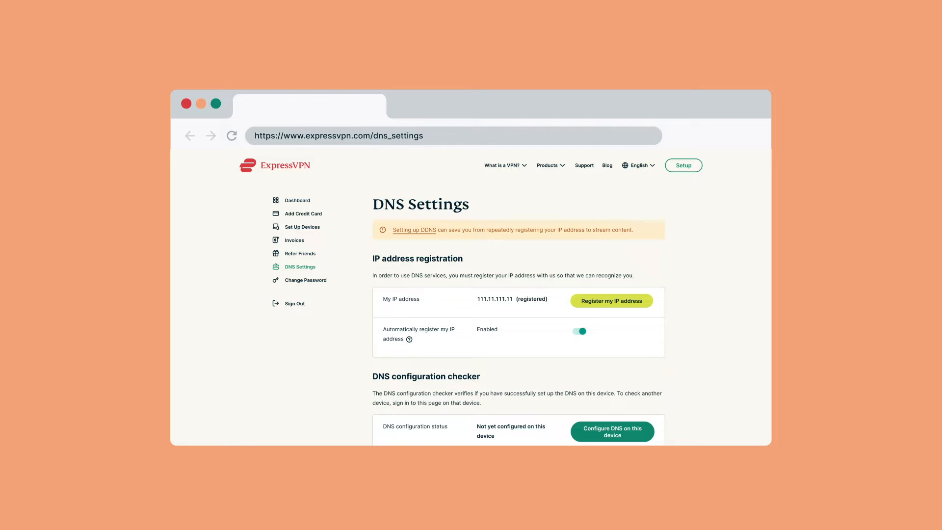